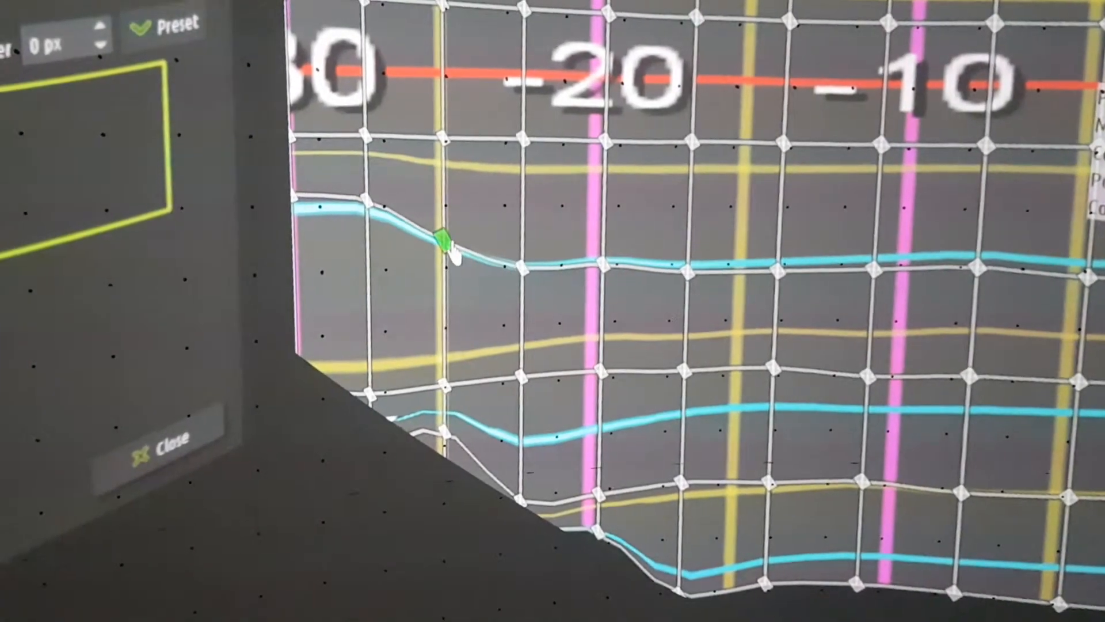
- Drag the upper-left cyan line's warp control point down onto its black dot
{"action": "left_click_drag", "start_coordinate": [446, 233], "coordinate": [445, 267]}
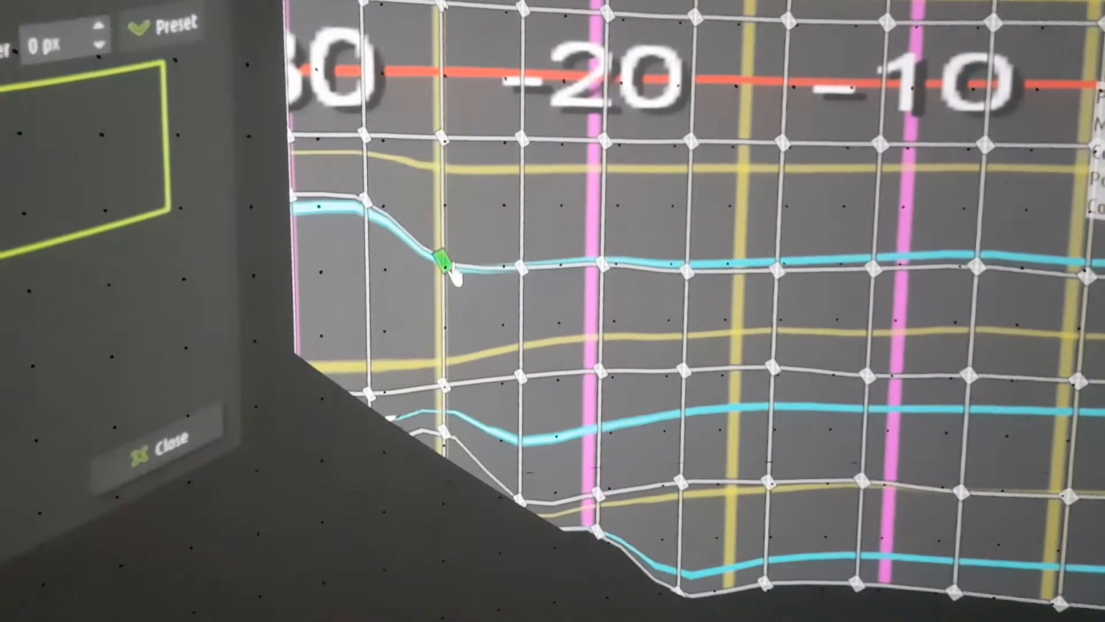